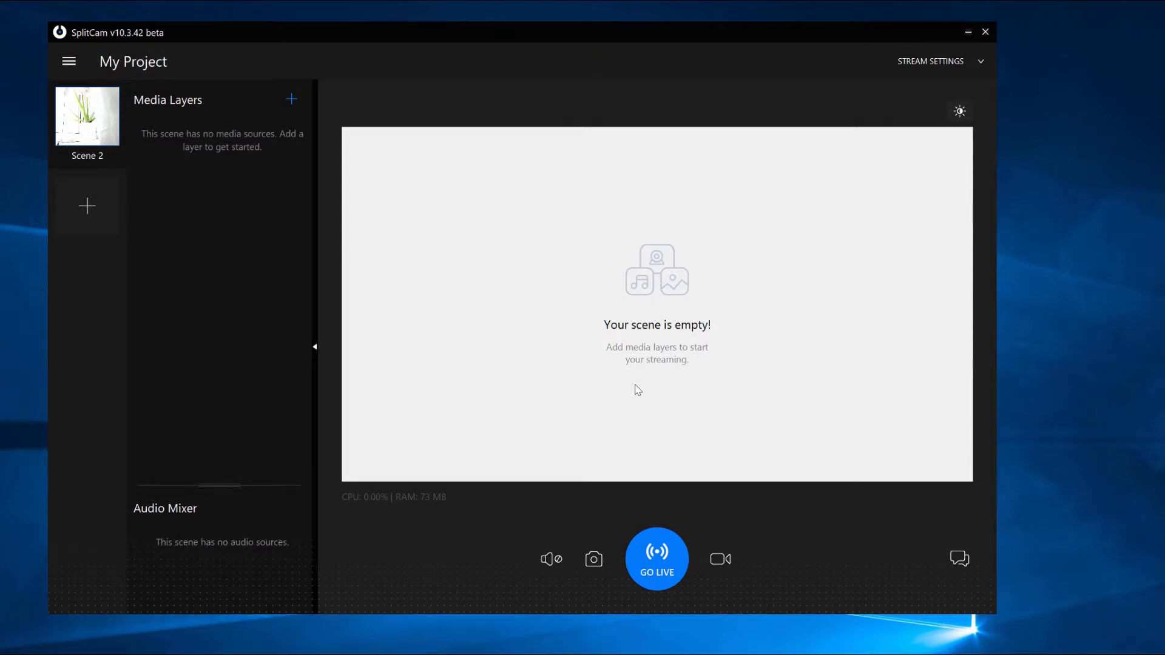
{"action": "mouse_move", "coordinate": [475, 365]}
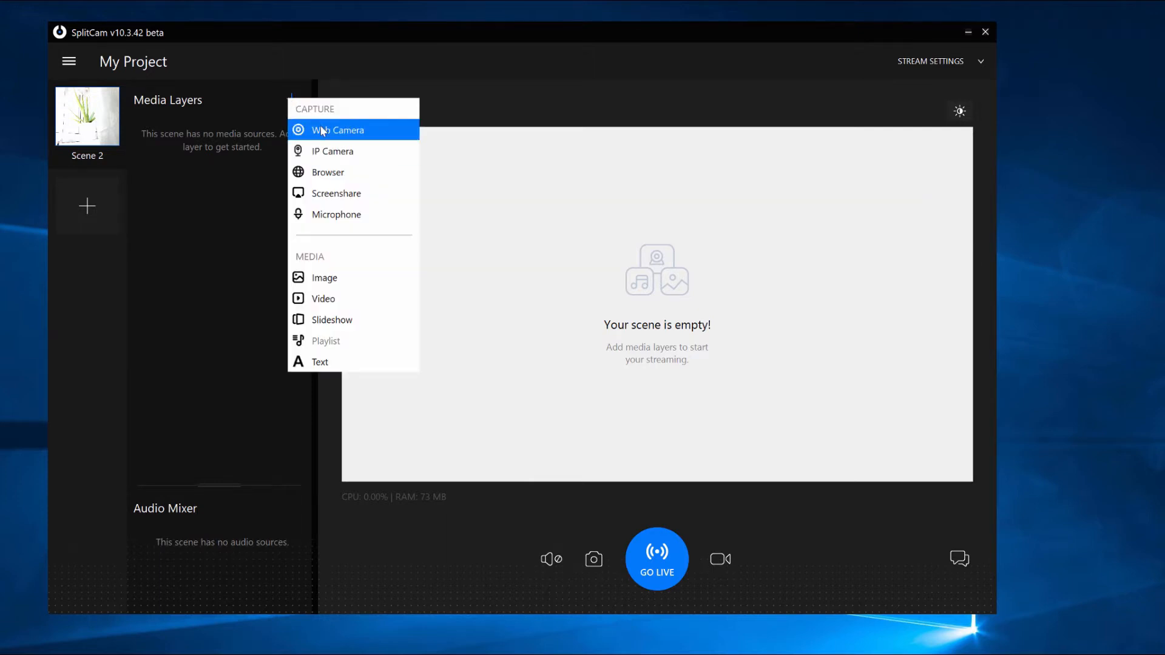
- Add the Logitech BRIO webcam at 1280x720, 30 fps as a scene layer
{"action": "left_click", "coordinate": [337, 130]}
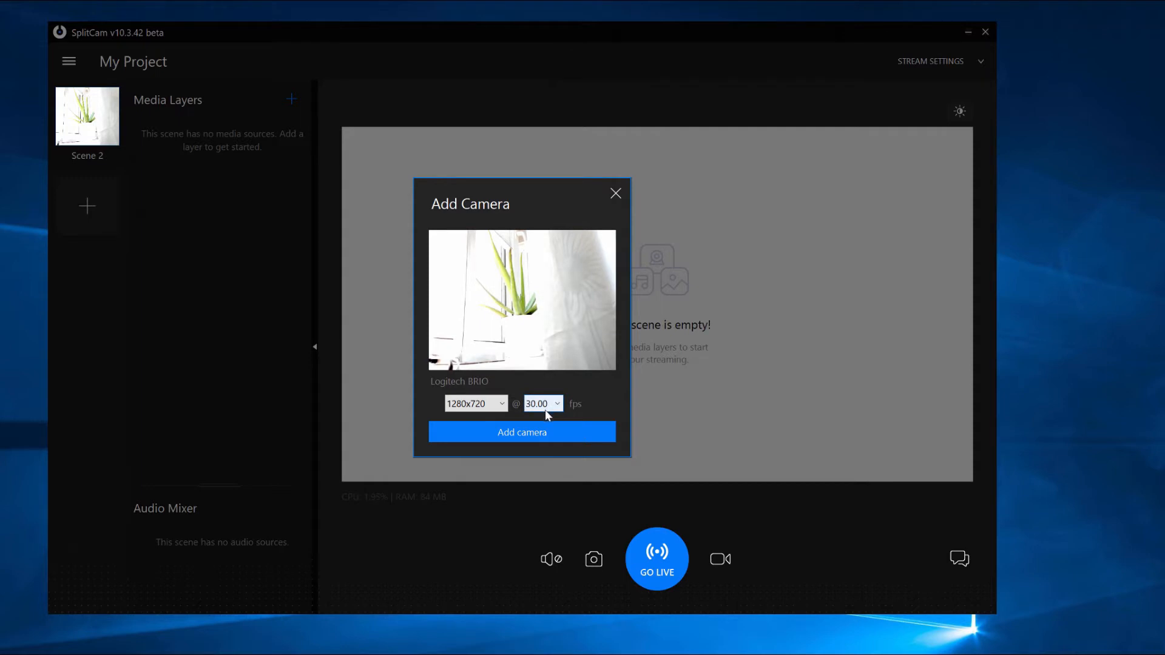
{"action": "mouse_move", "coordinate": [549, 434]}
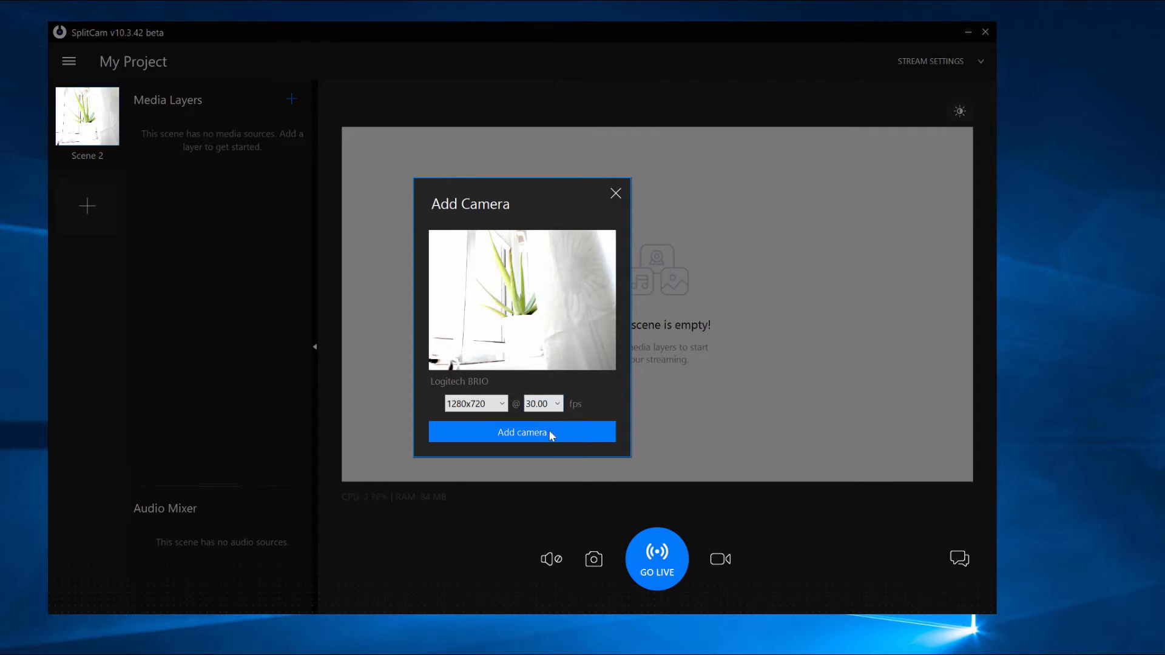
{"action": "left_click", "coordinate": [522, 432]}
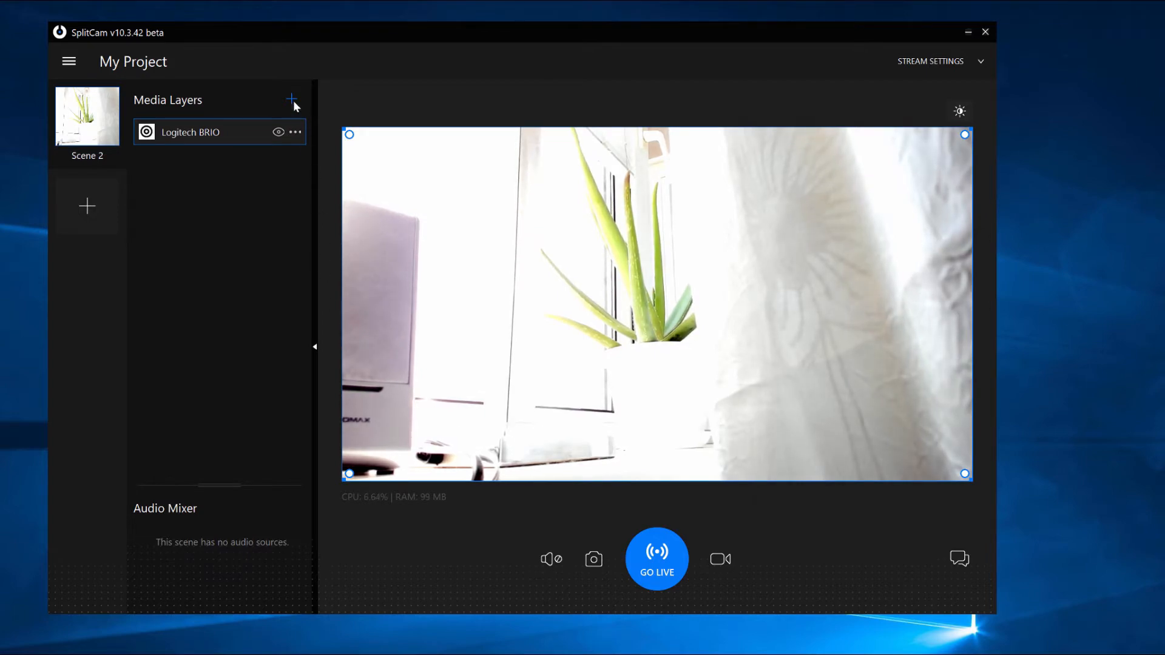
- Add the Logitech BRIO microphone as an audio source in the mixer
{"action": "left_click", "coordinate": [293, 100]}
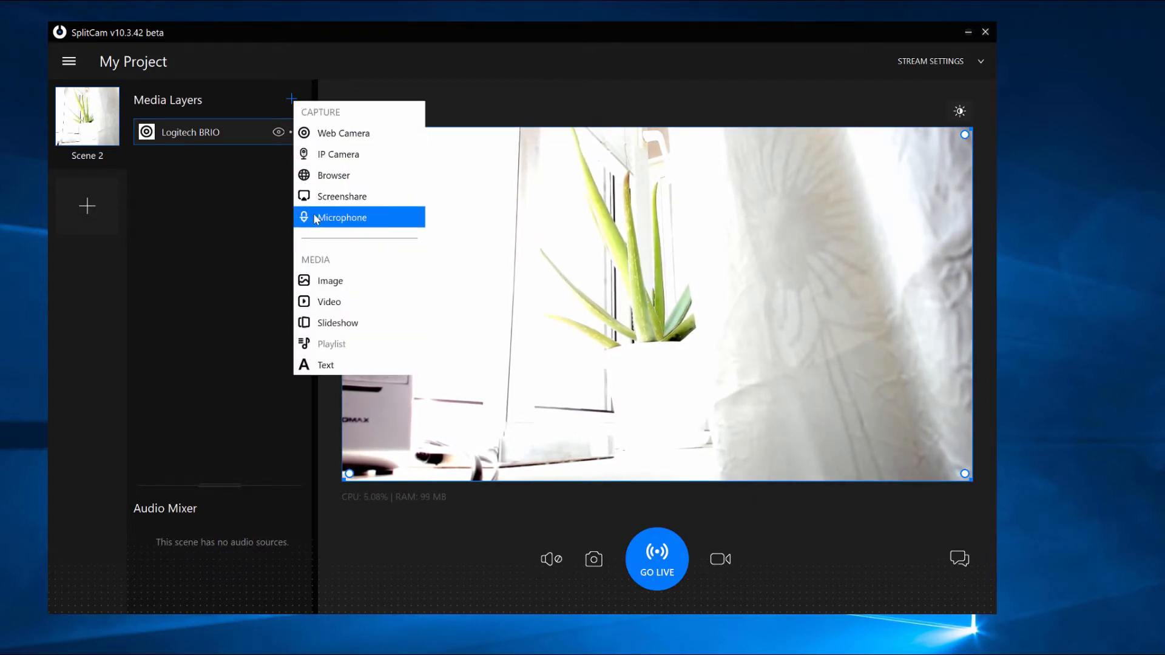
{"action": "left_click", "coordinate": [342, 217]}
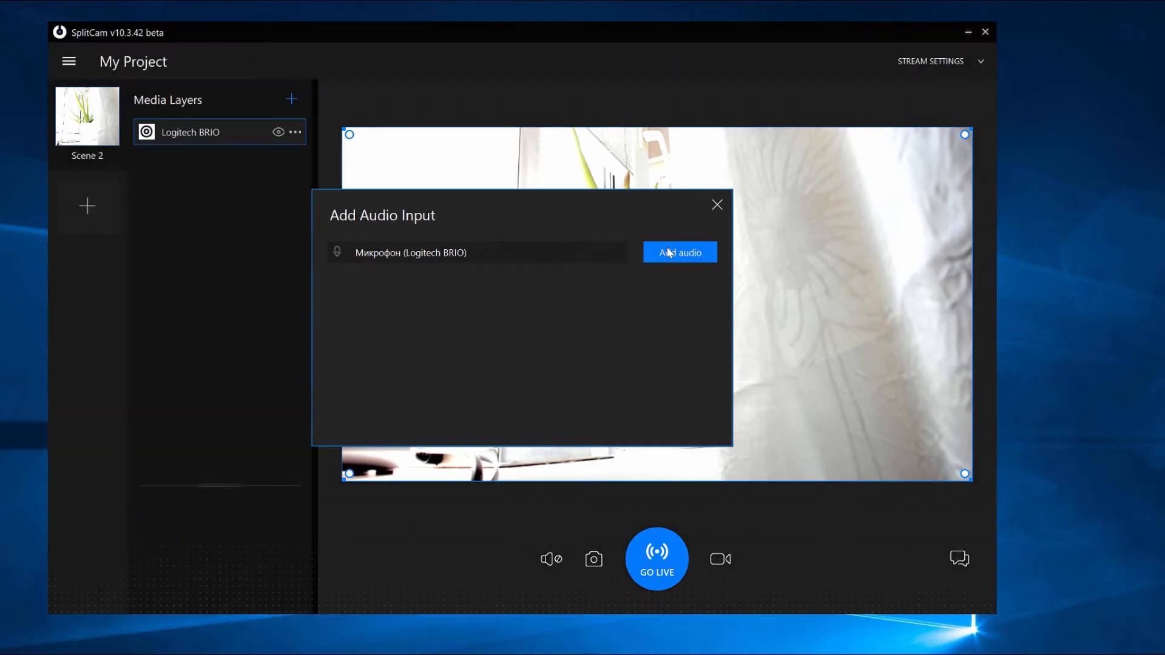
{"action": "left_click", "coordinate": [679, 252]}
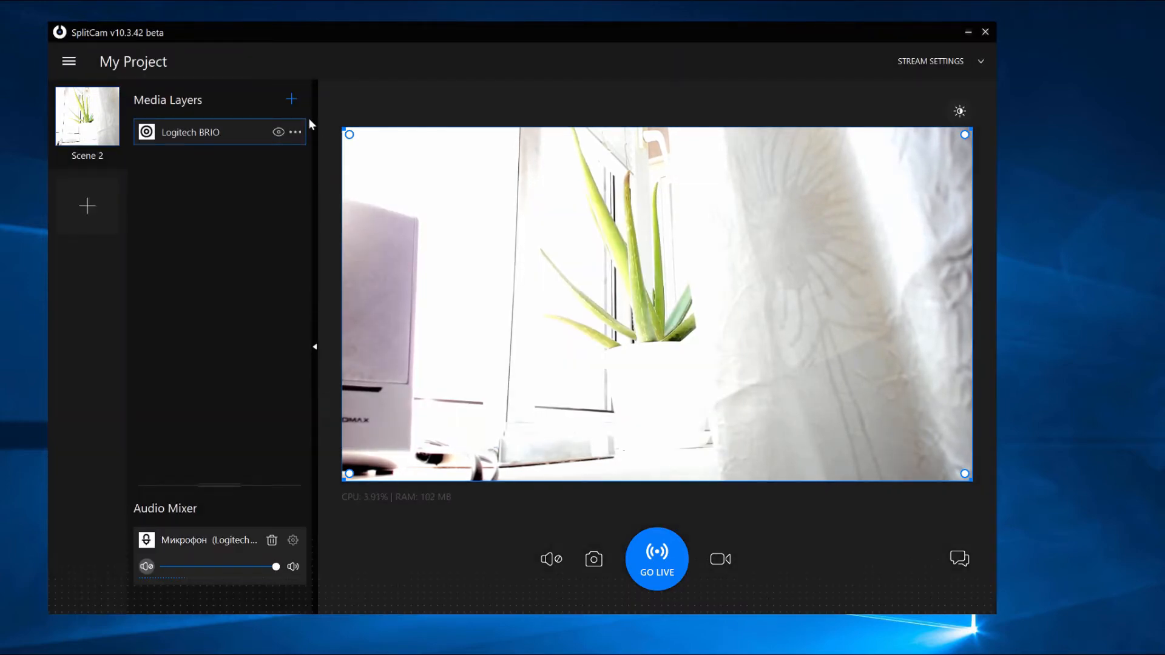
{"action": "left_click", "coordinate": [292, 99]}
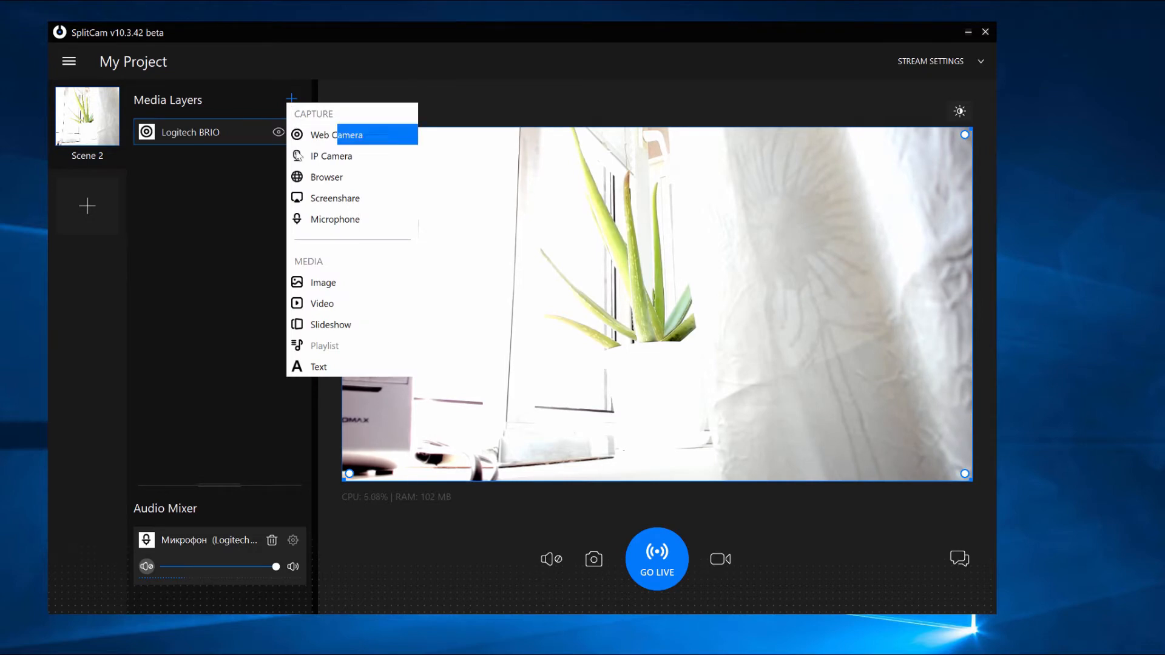
{"action": "mouse_move", "coordinate": [335, 197]}
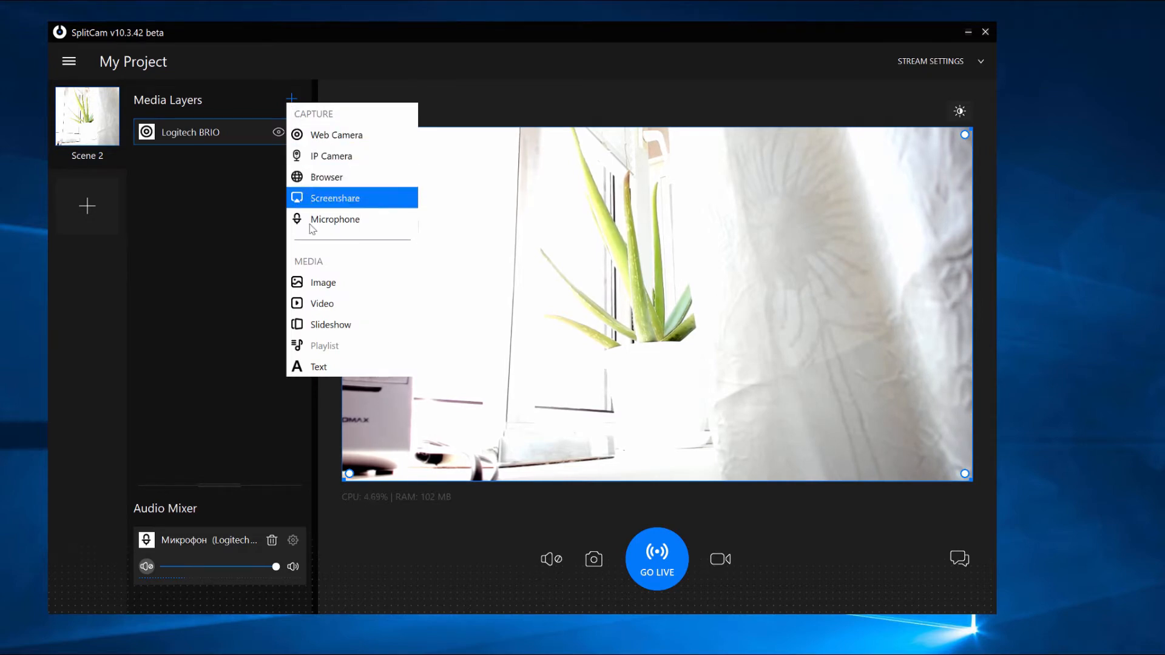
{"action": "mouse_move", "coordinate": [311, 343]}
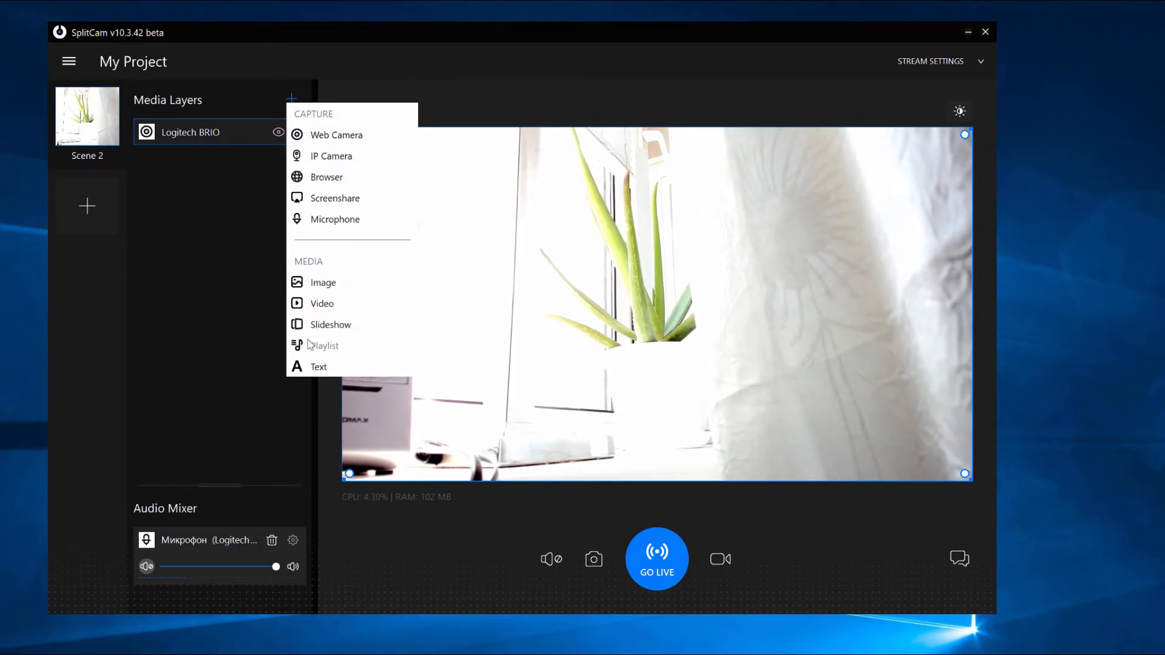
{"action": "mouse_move", "coordinate": [318, 366]}
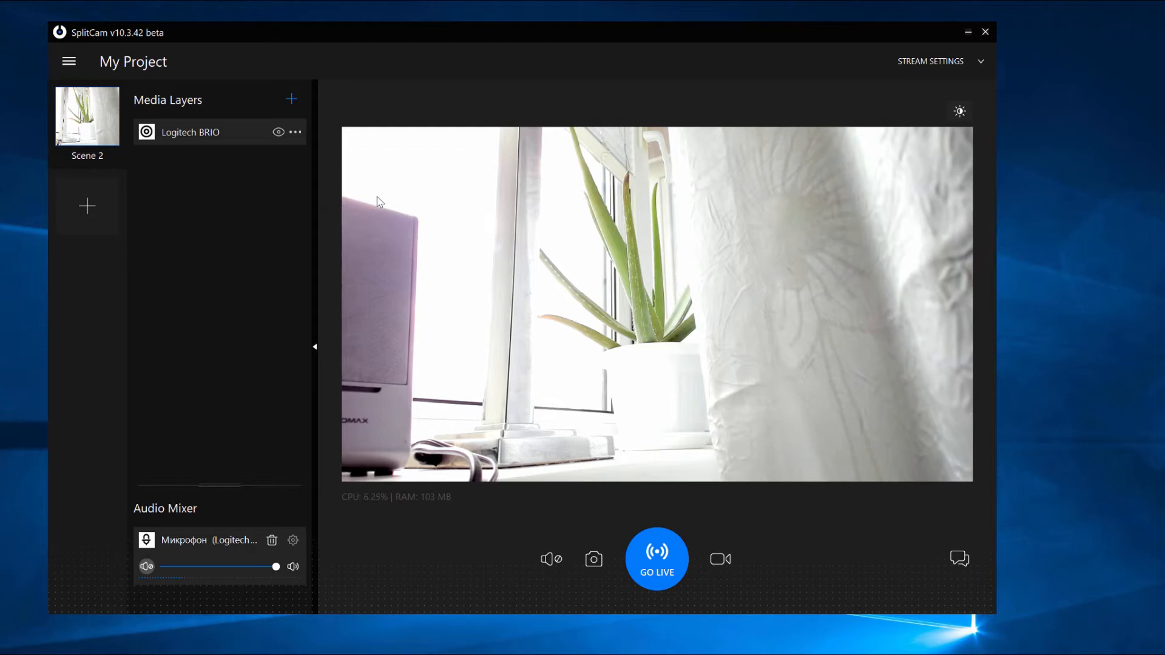
{"action": "mouse_move", "coordinate": [198, 216]}
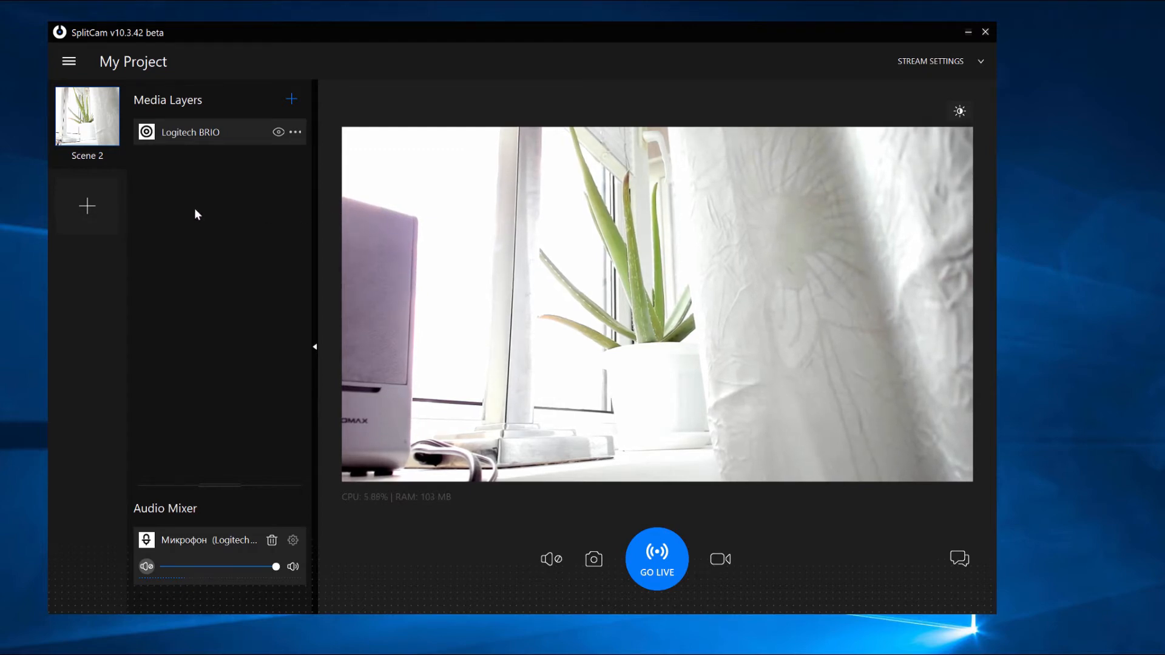
- Create a second scene and give it an image layer from the jpg in Downloads
{"action": "left_click", "coordinate": [86, 206]}
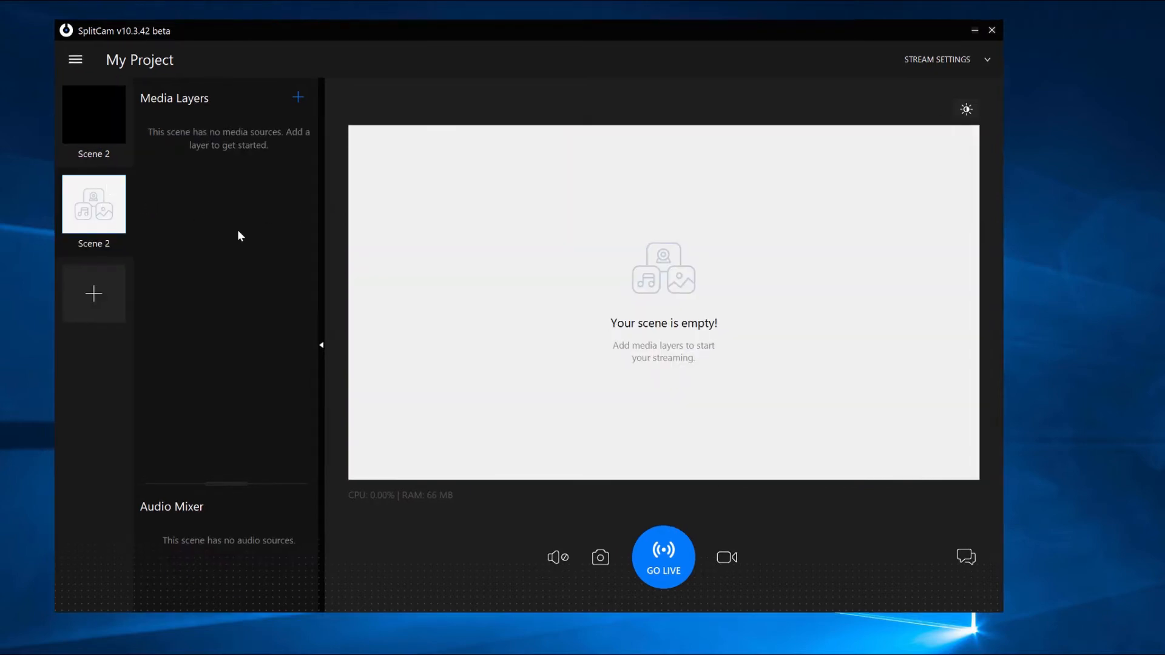
{"action": "left_click", "coordinate": [298, 97]}
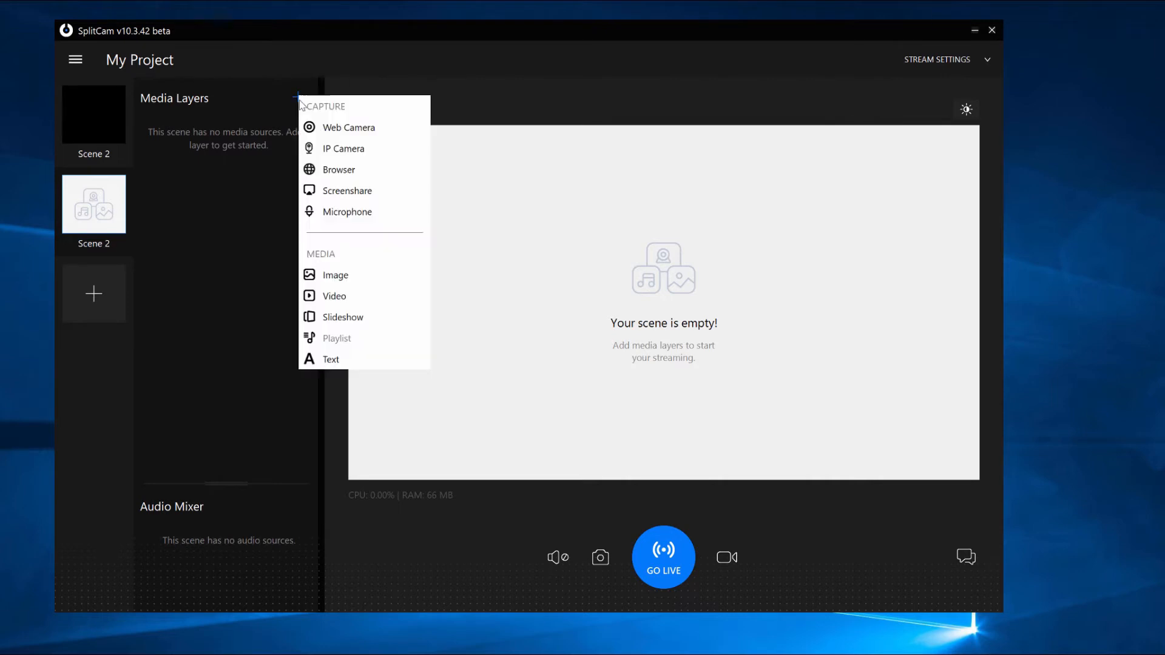
{"action": "left_click", "coordinate": [335, 275]}
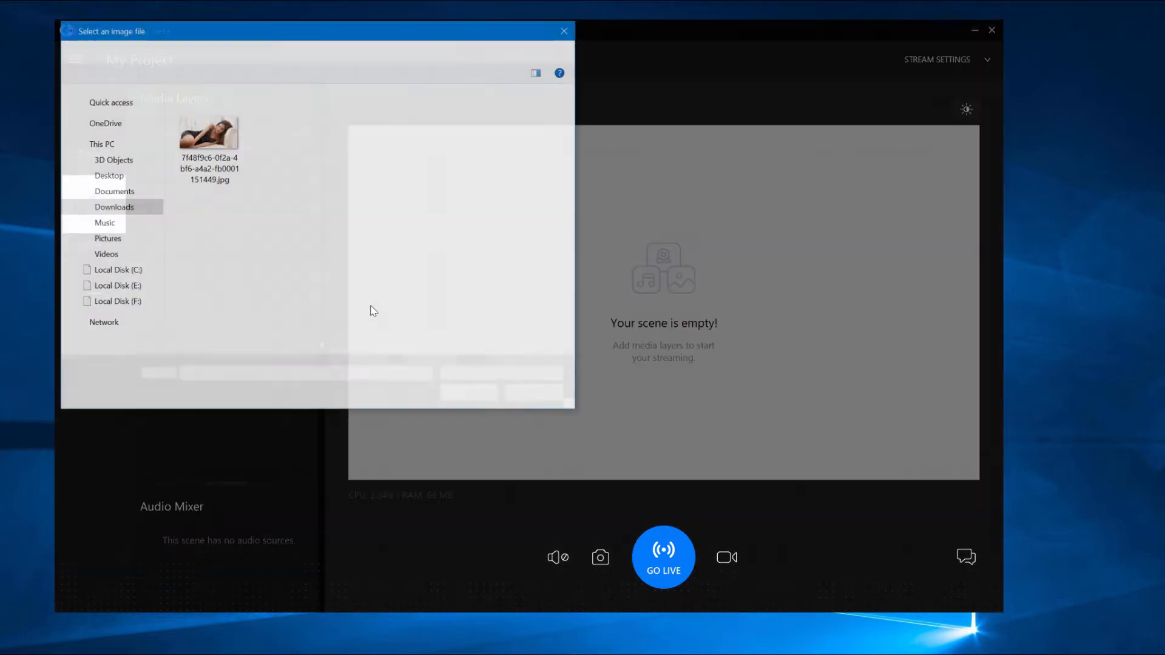
{"action": "double_click", "coordinate": [209, 133]}
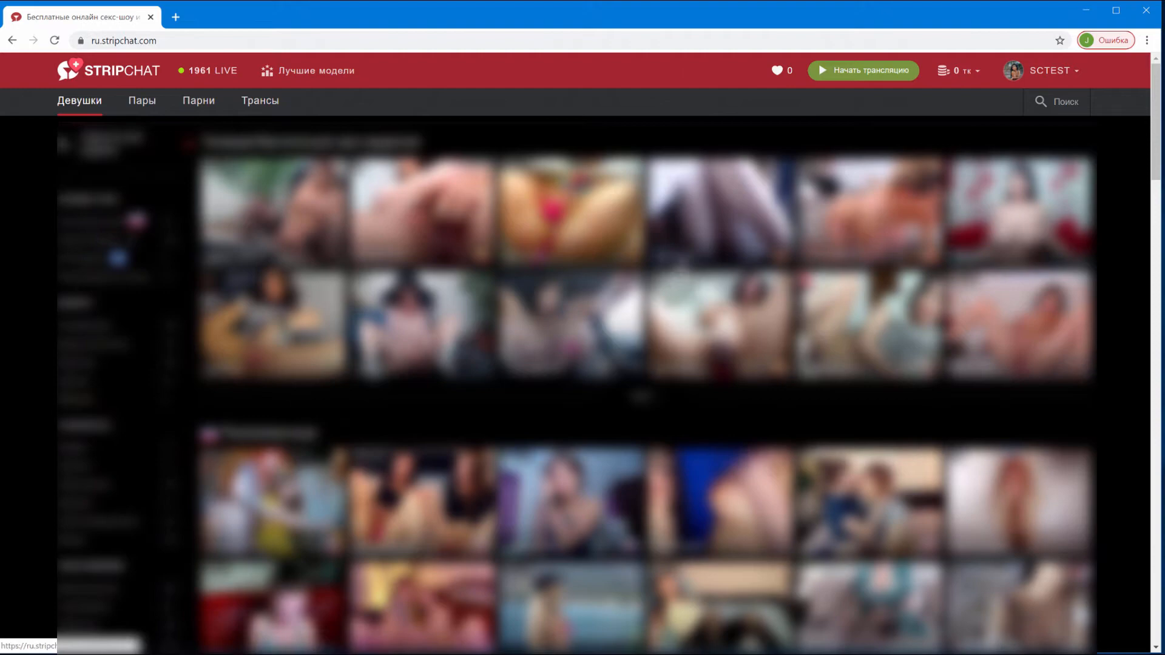
- Start broadcasting on Stripchat, accept the rules and reach the My show page
{"action": "left_click", "coordinate": [862, 71]}
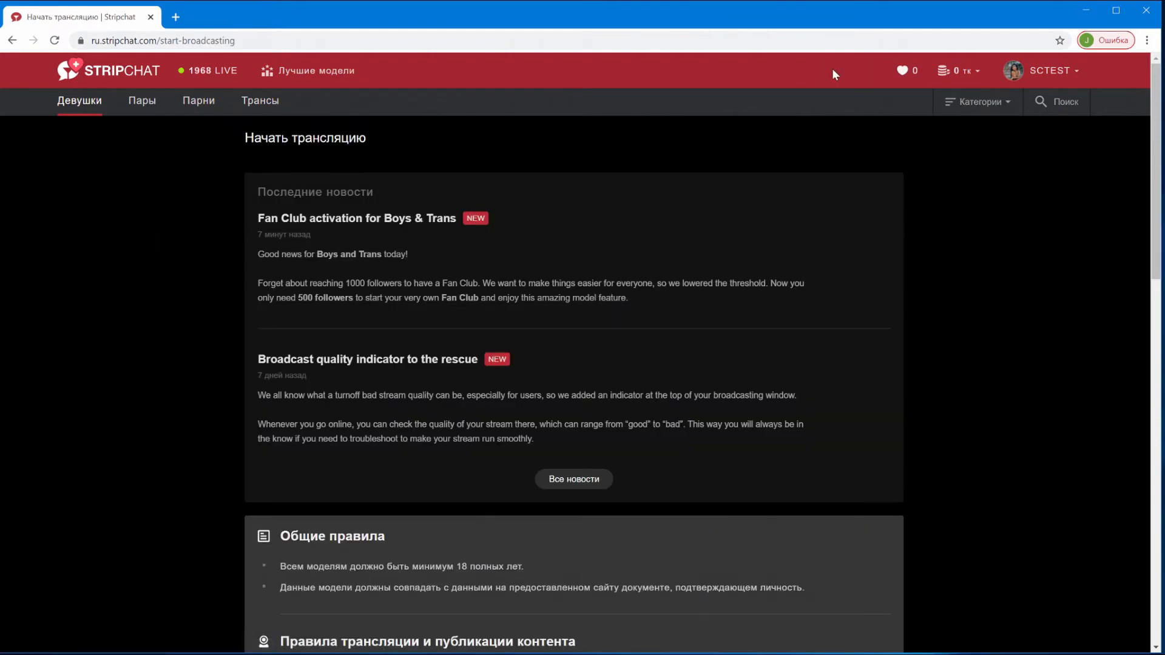
{"action": "scroll", "scroll_direction": "down", "scroll_amount": 3}
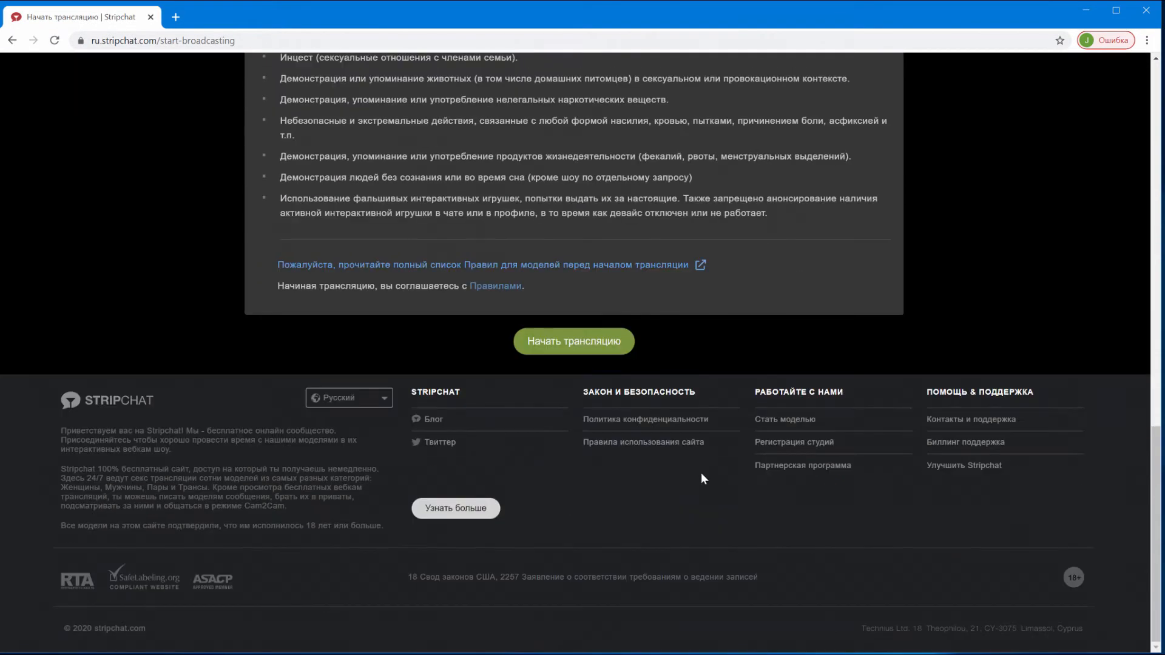
{"action": "left_click", "coordinate": [571, 341]}
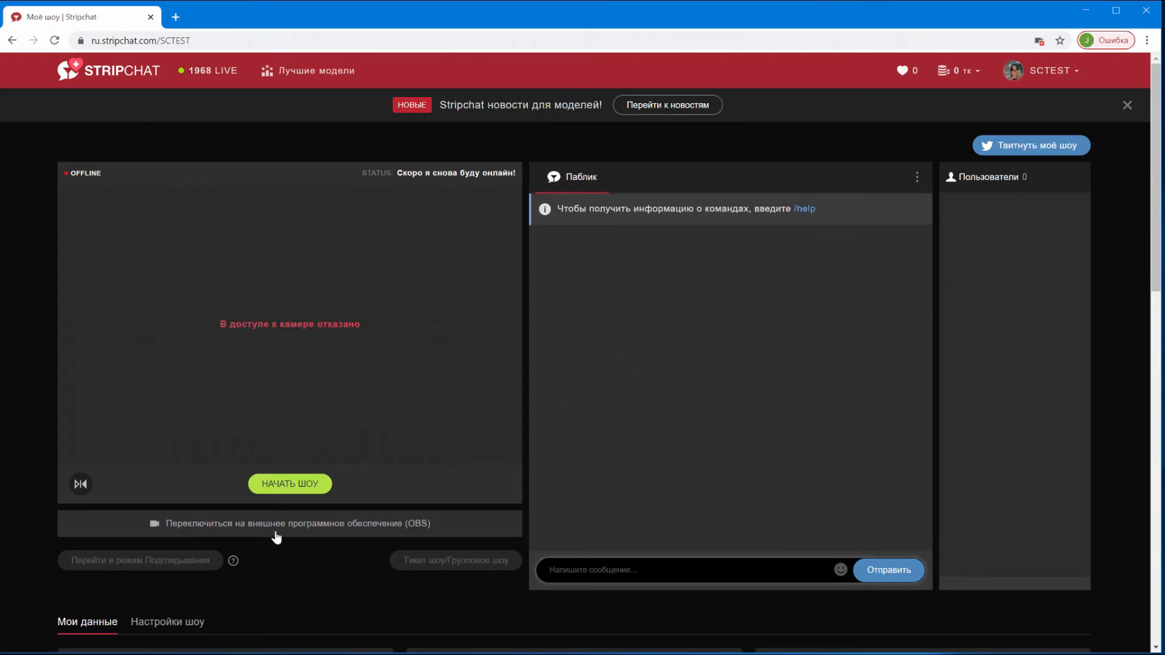
- Switch the show to external software broadcasting and copy the stream key
{"action": "left_click", "coordinate": [290, 523]}
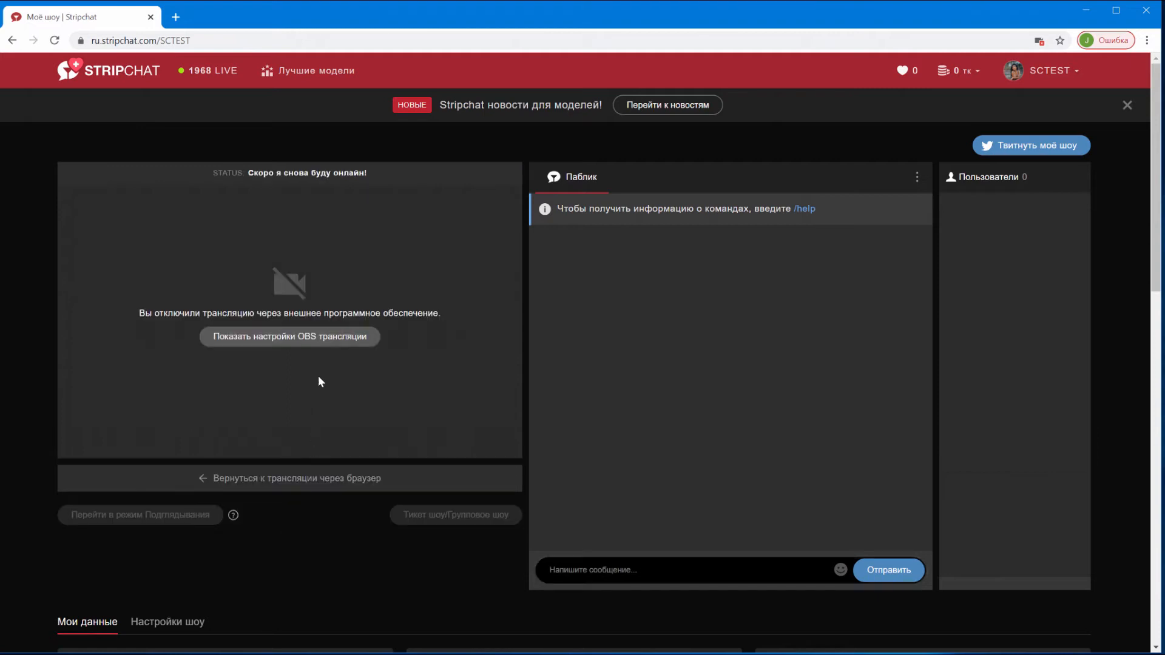
{"action": "left_click", "coordinate": [289, 336]}
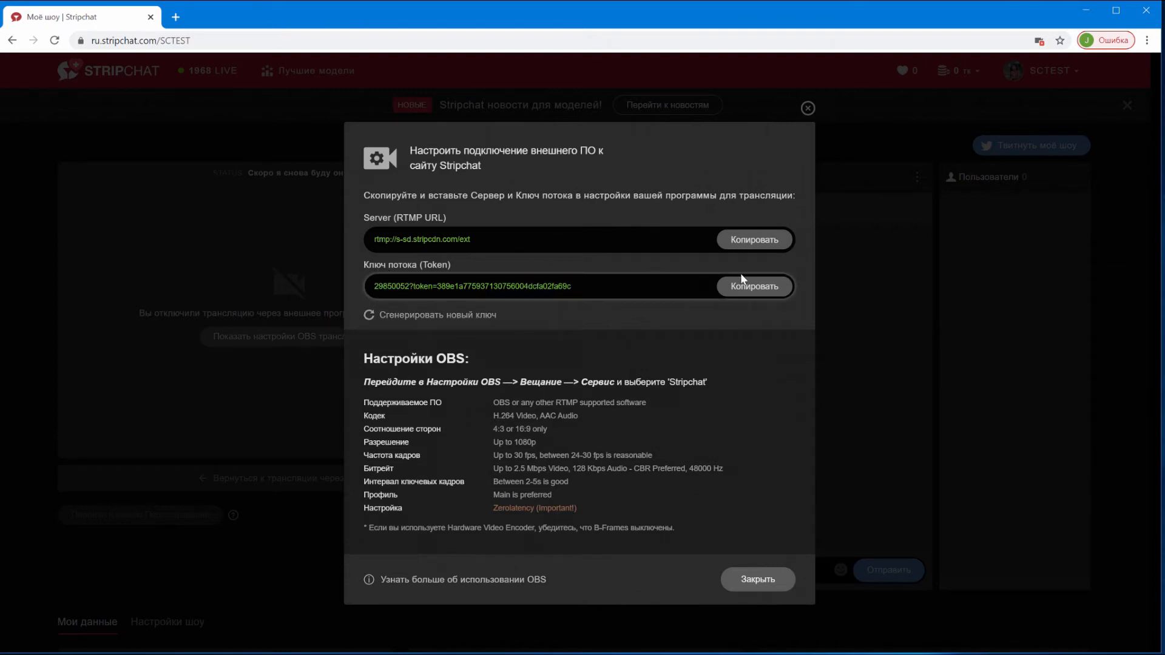
{"action": "left_click", "coordinate": [754, 286]}
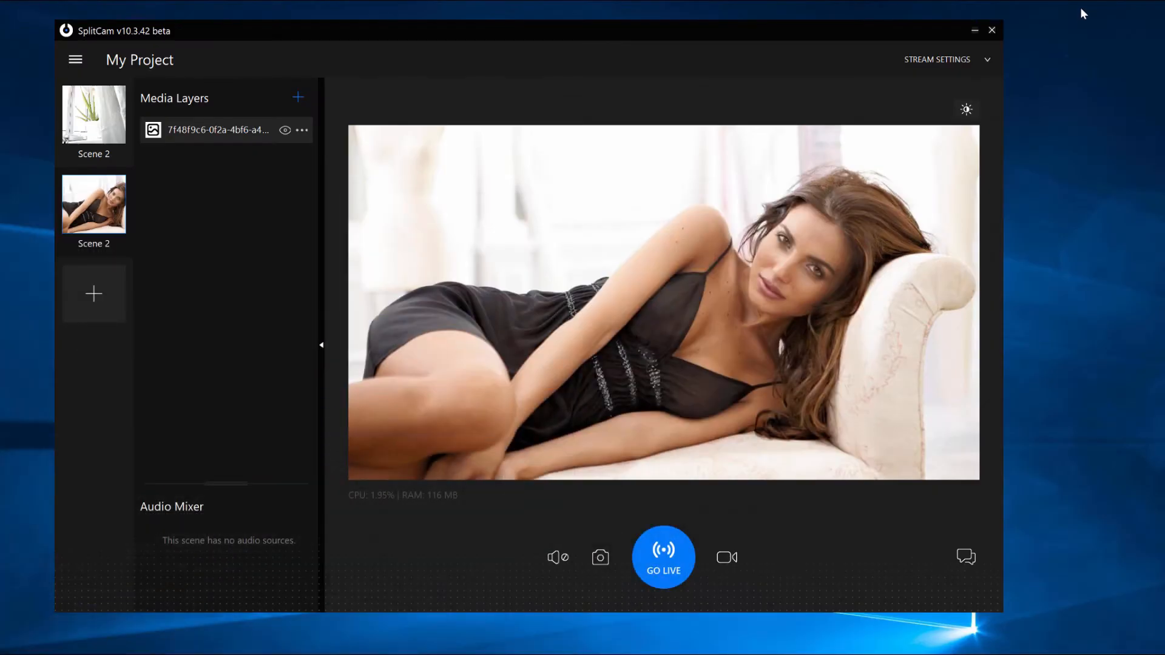
{"action": "mouse_move", "coordinate": [1003, 64]}
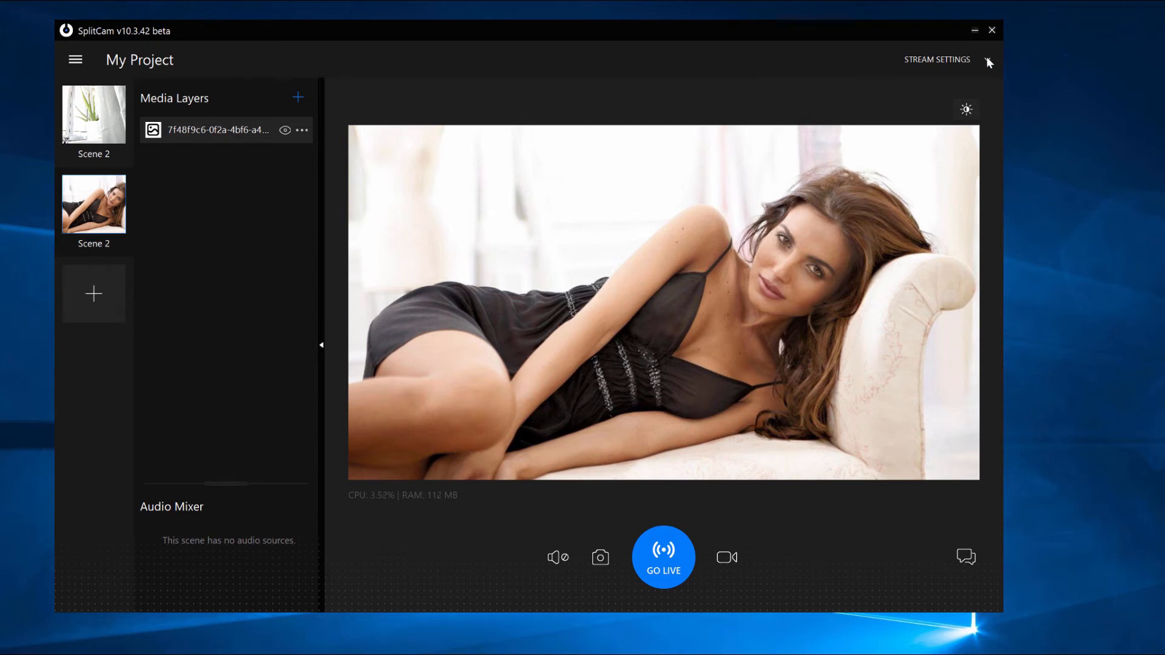
- Add a StripChat channel named splitcam with the pasted stream key and manual Hardware 720p30 preset
{"action": "left_click", "coordinate": [937, 60]}
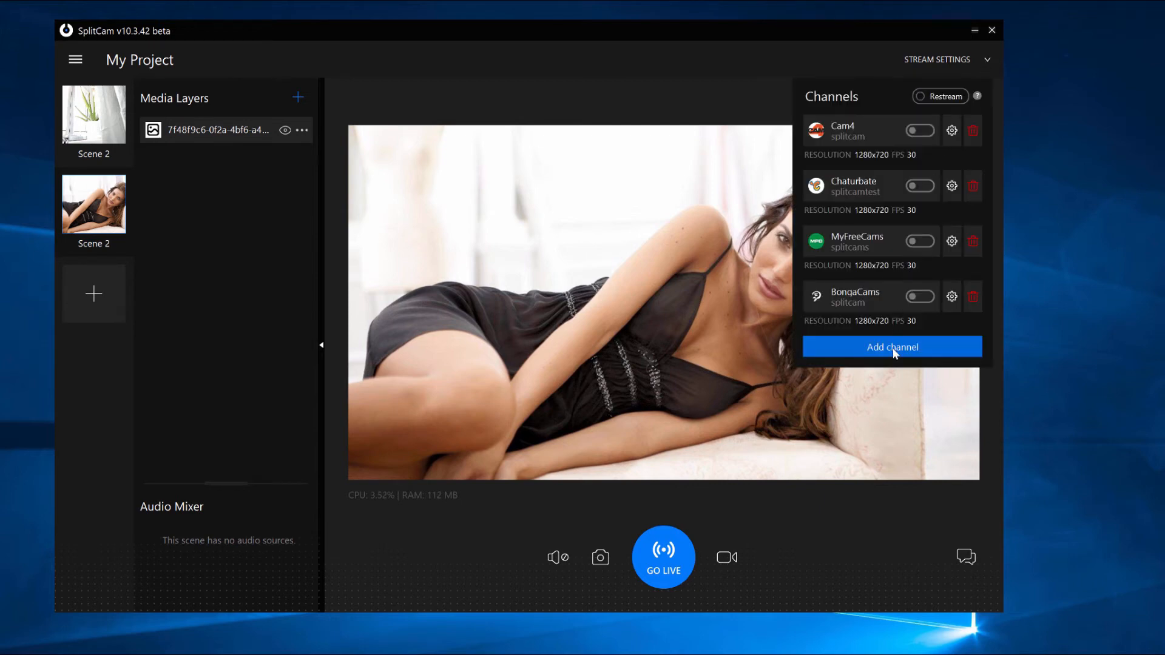
{"action": "left_click", "coordinate": [891, 347]}
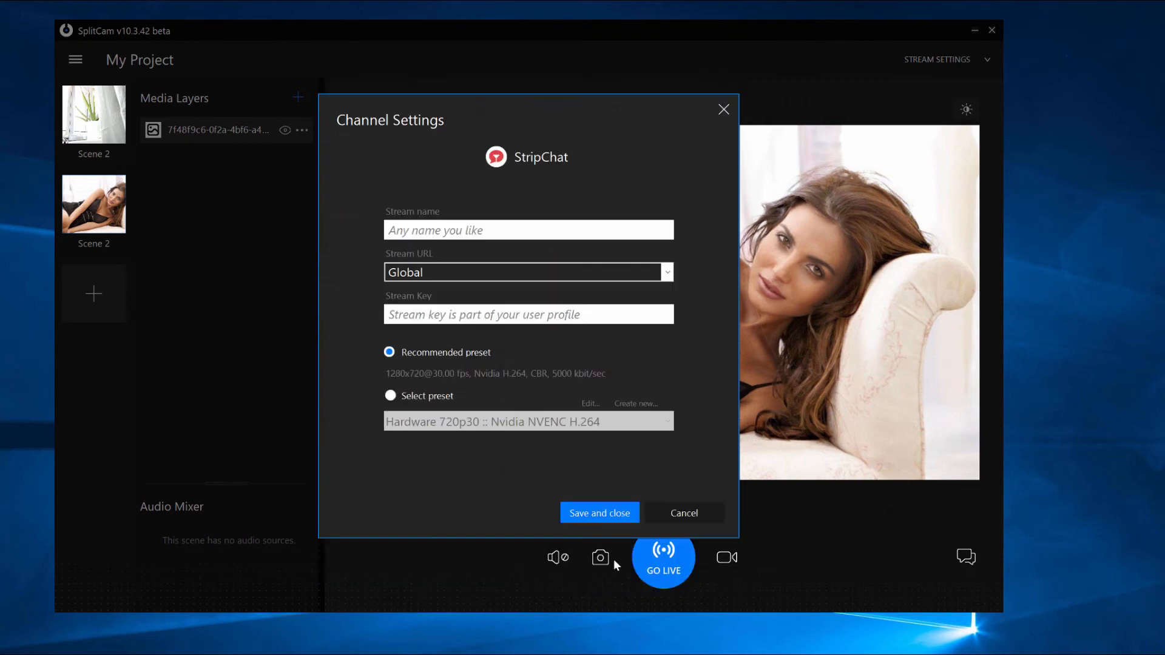
{"action": "left_click", "coordinate": [528, 230]}
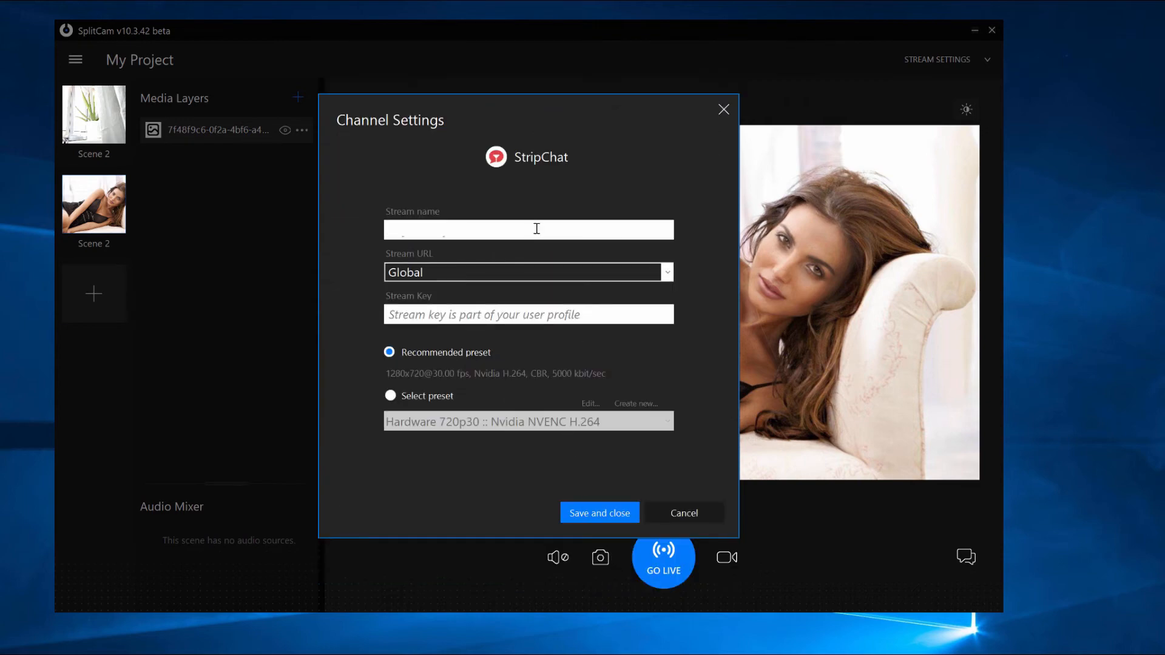
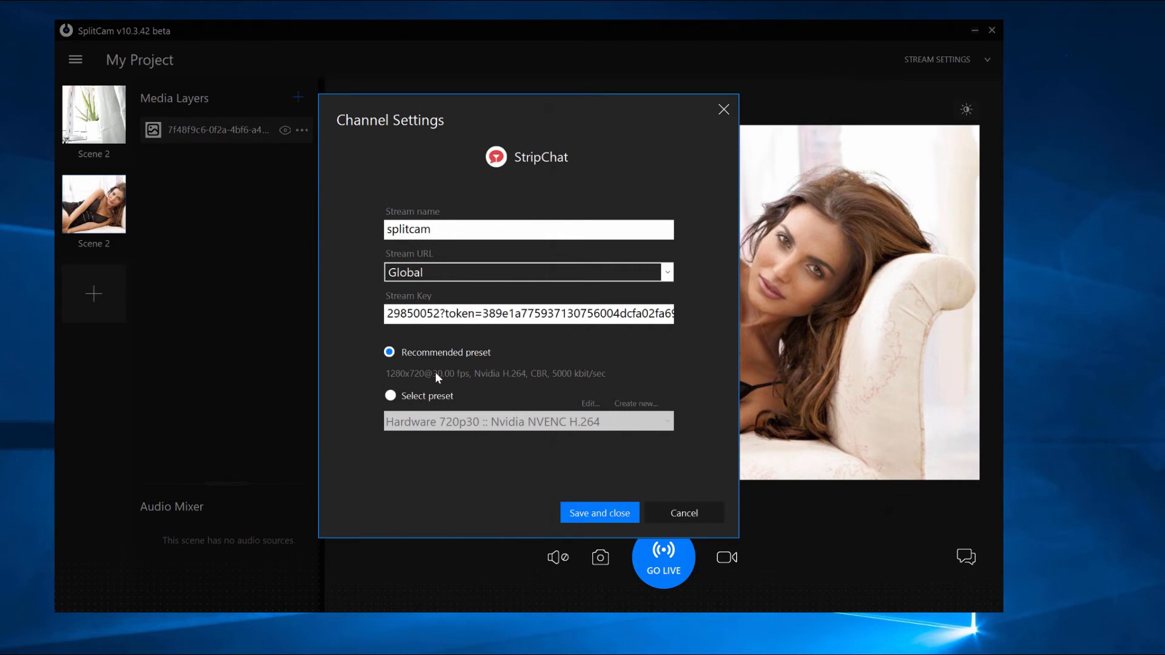
{"action": "mouse_move", "coordinate": [428, 359]}
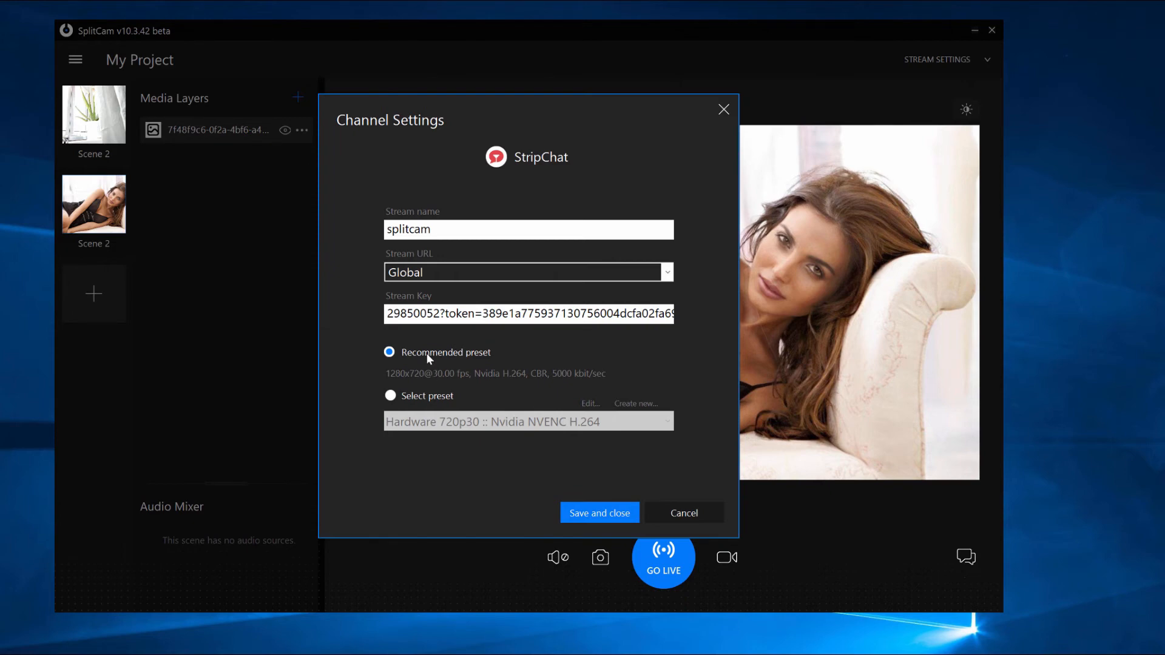
{"action": "mouse_move", "coordinate": [415, 401]}
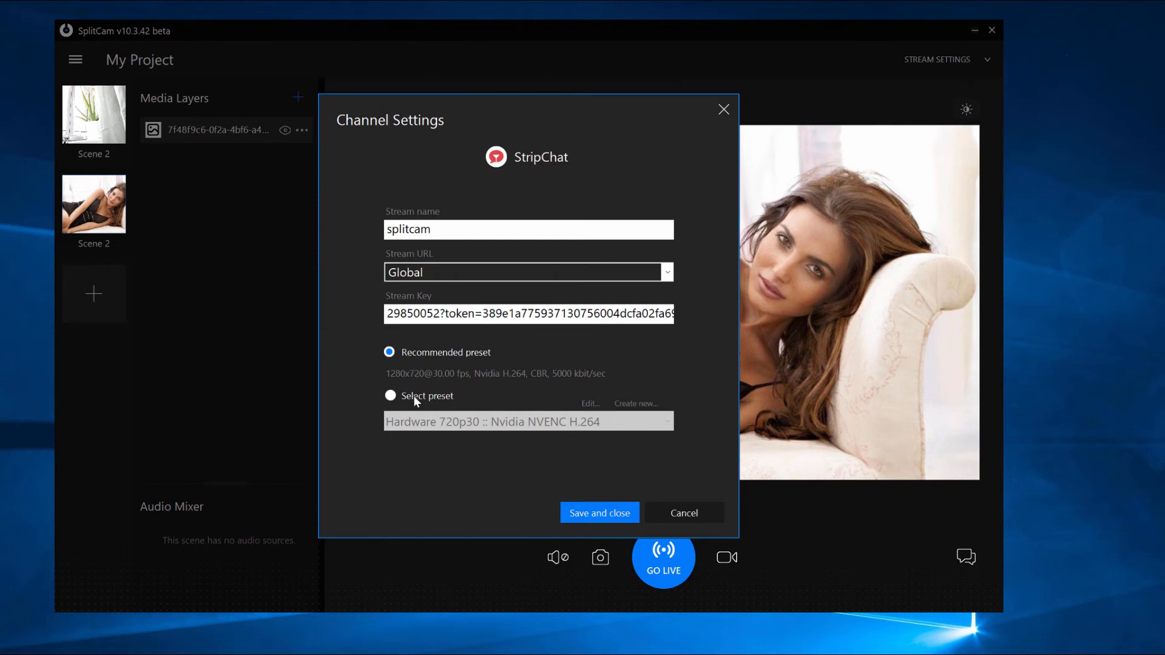
{"action": "left_click", "coordinate": [390, 396]}
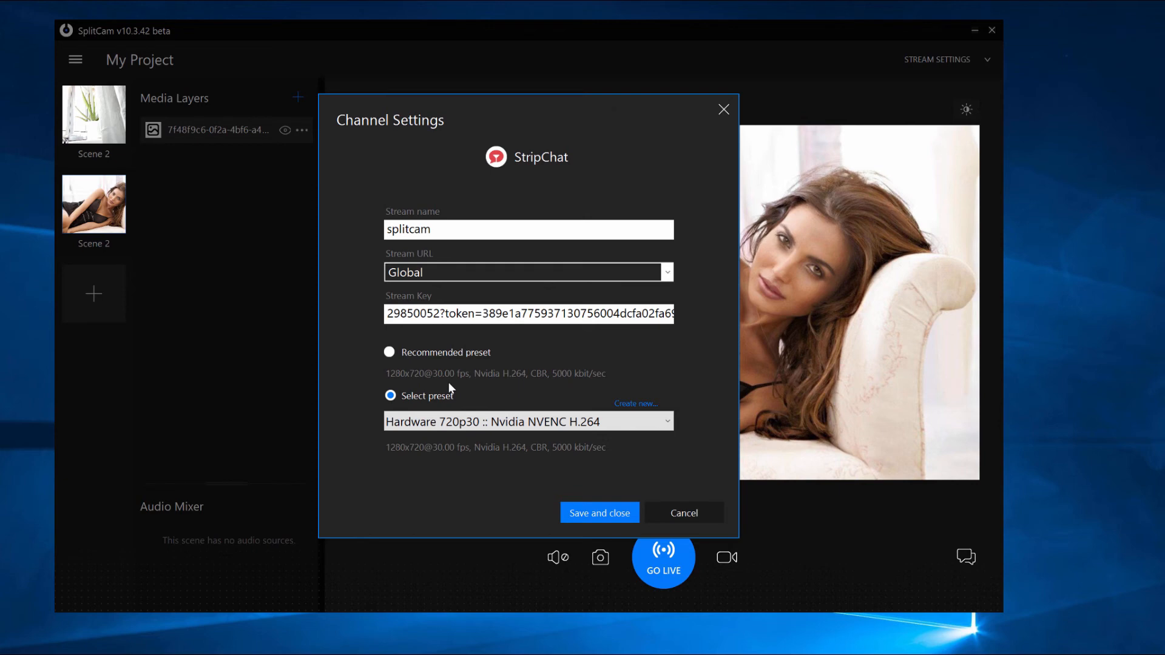
{"action": "mouse_move", "coordinate": [462, 400]}
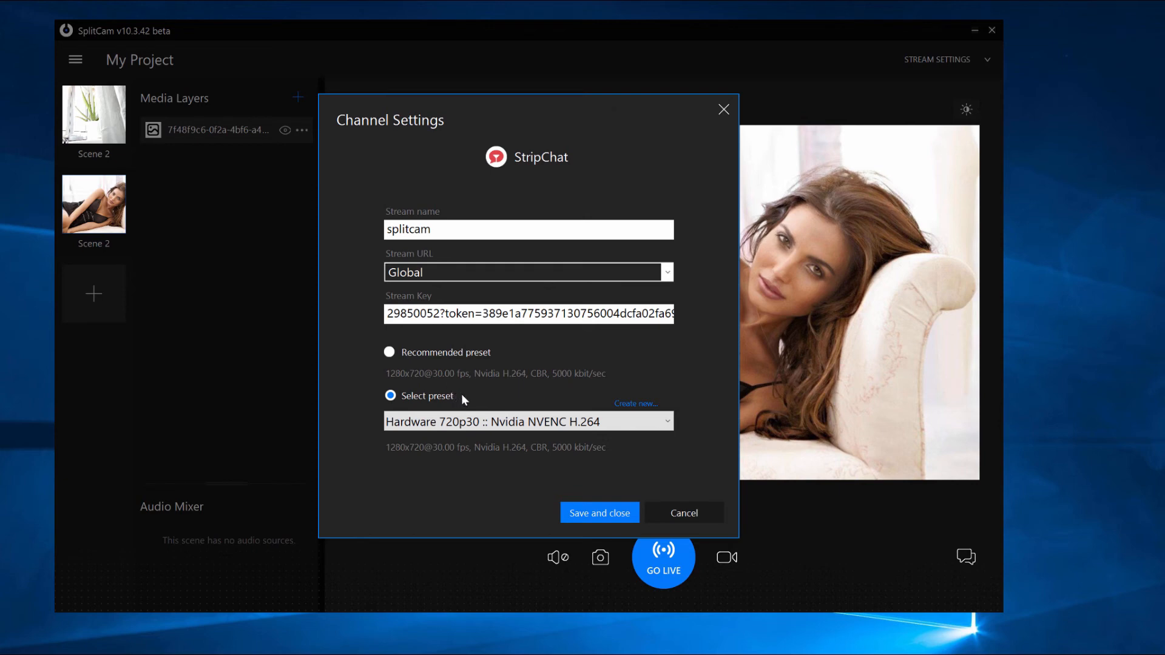
{"action": "mouse_move", "coordinate": [582, 522]}
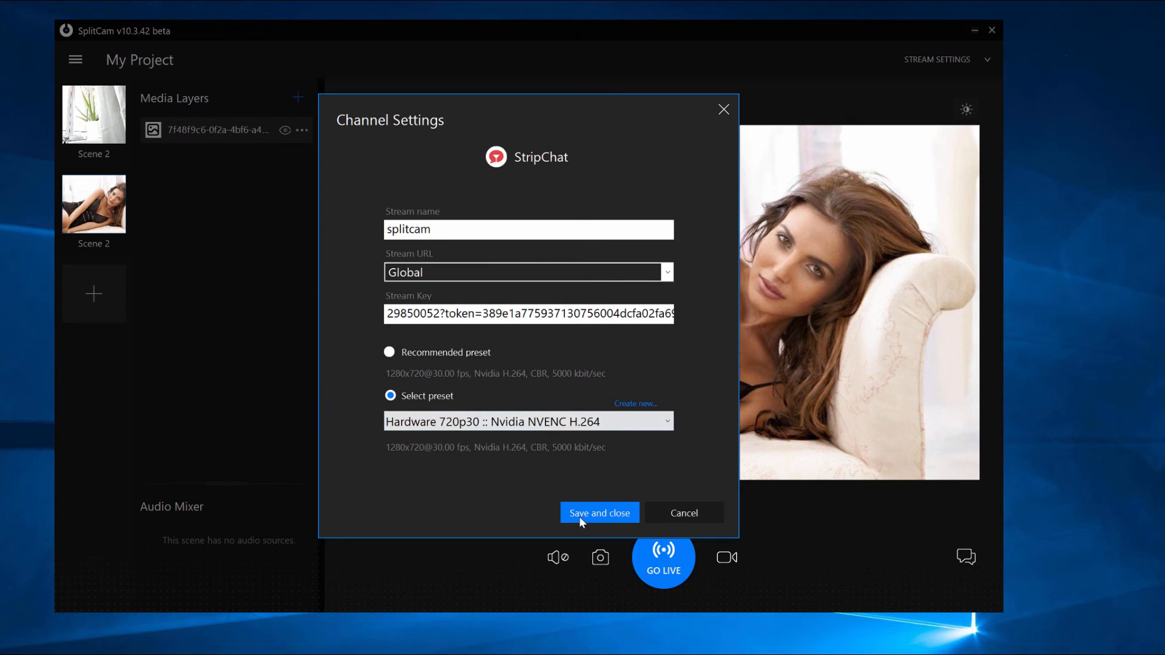
- Save the StripChat channel, confirm it is enabled, and go live with the timer running
{"action": "left_click", "coordinate": [598, 512]}
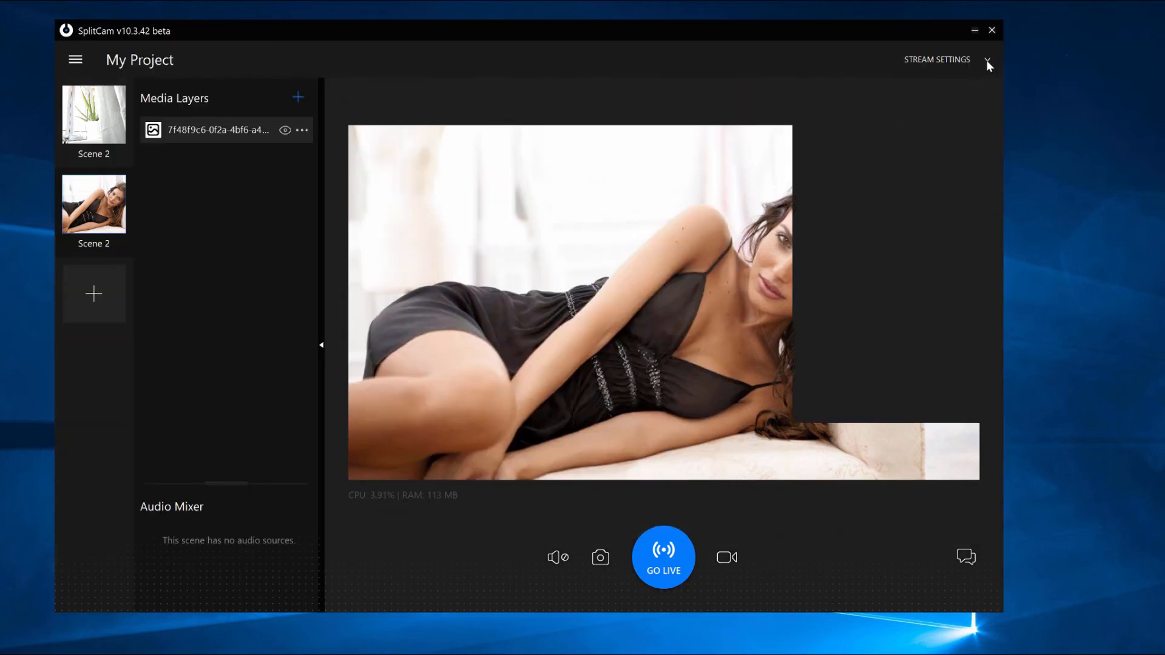
{"action": "left_click", "coordinate": [987, 59]}
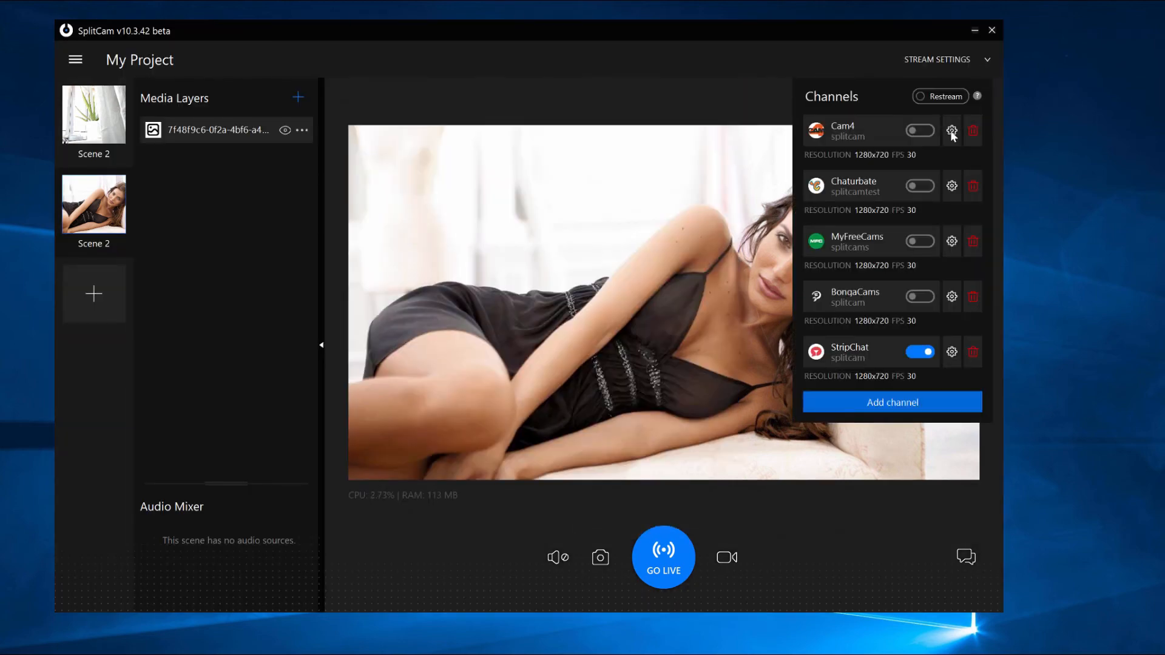
{"action": "mouse_move", "coordinate": [659, 399]}
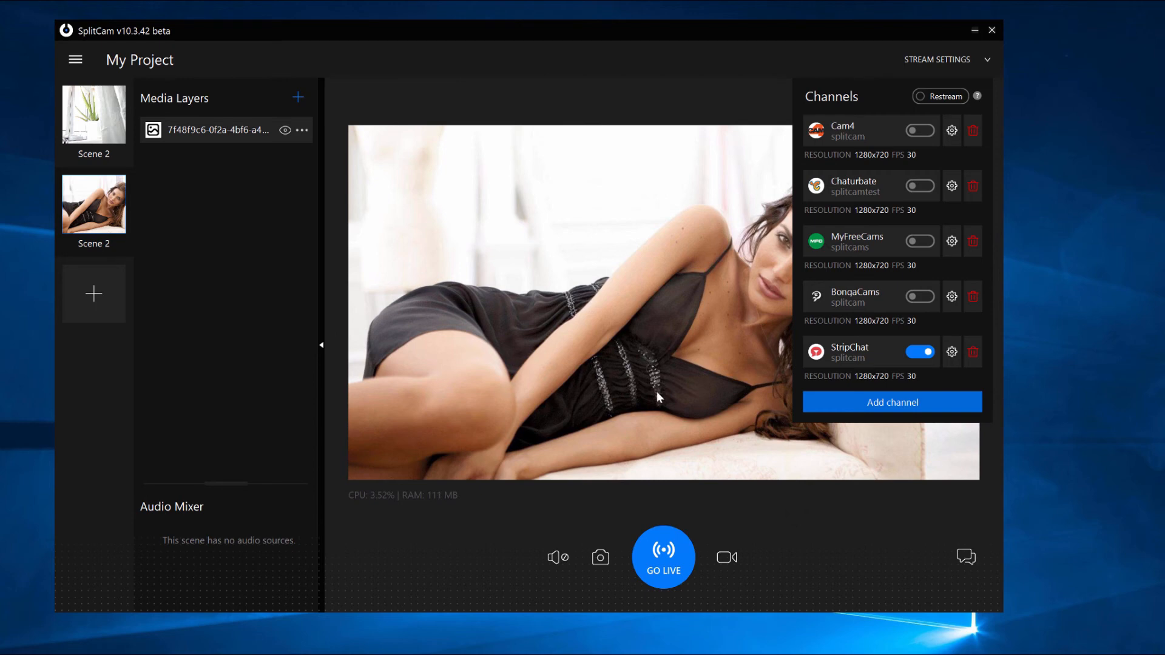
{"action": "mouse_move", "coordinate": [685, 512]}
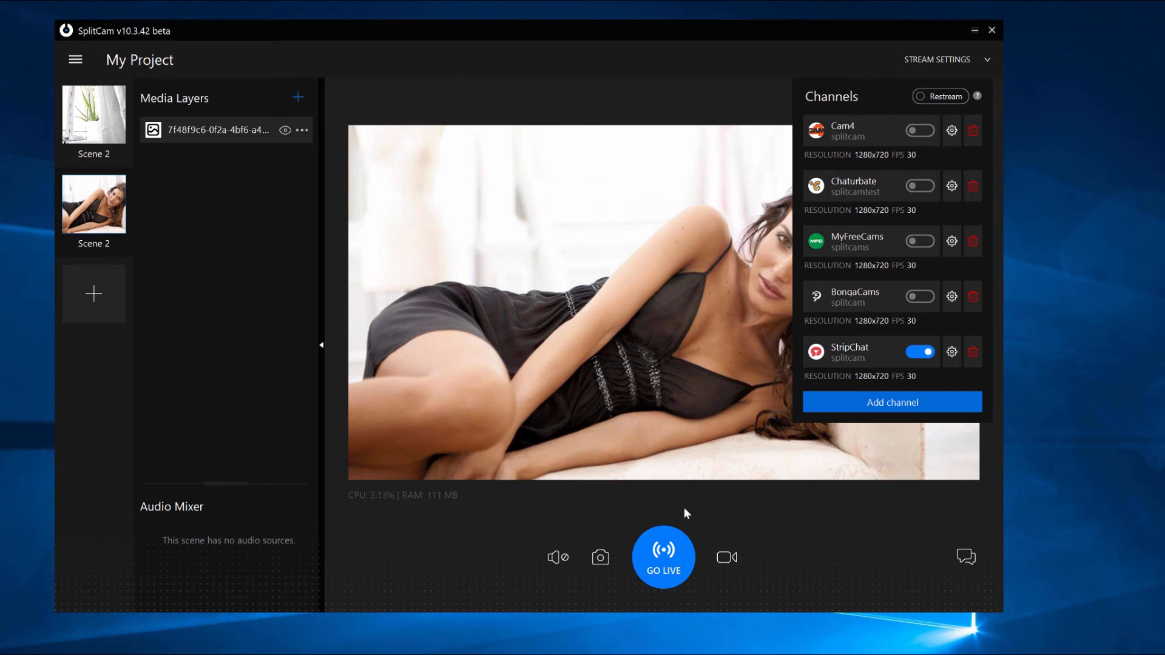
{"action": "left_click", "coordinate": [663, 557]}
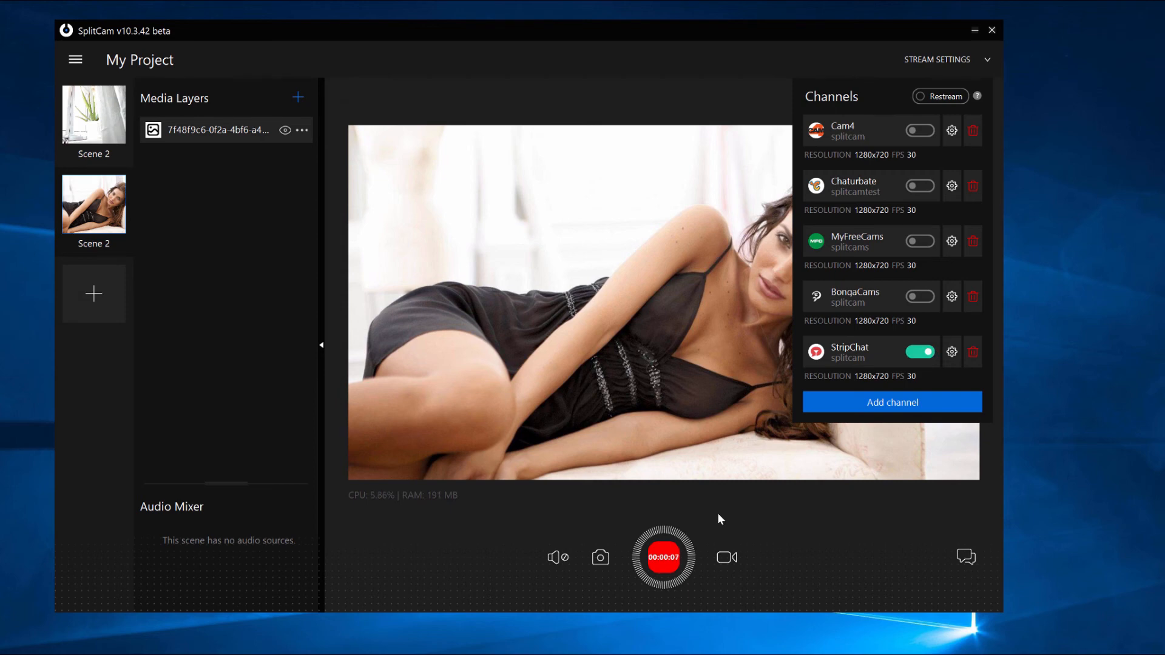
{"action": "left_click", "coordinate": [663, 558]}
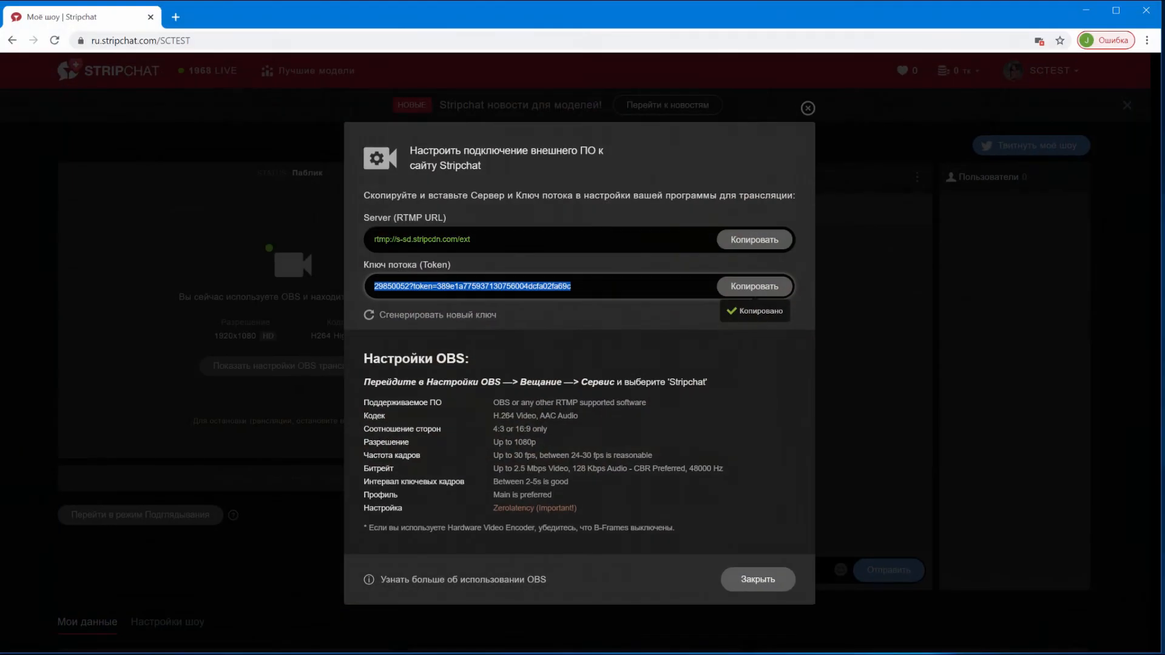
- Close the external software connection dialog so the page reports the show online
{"action": "left_click", "coordinate": [756, 580]}
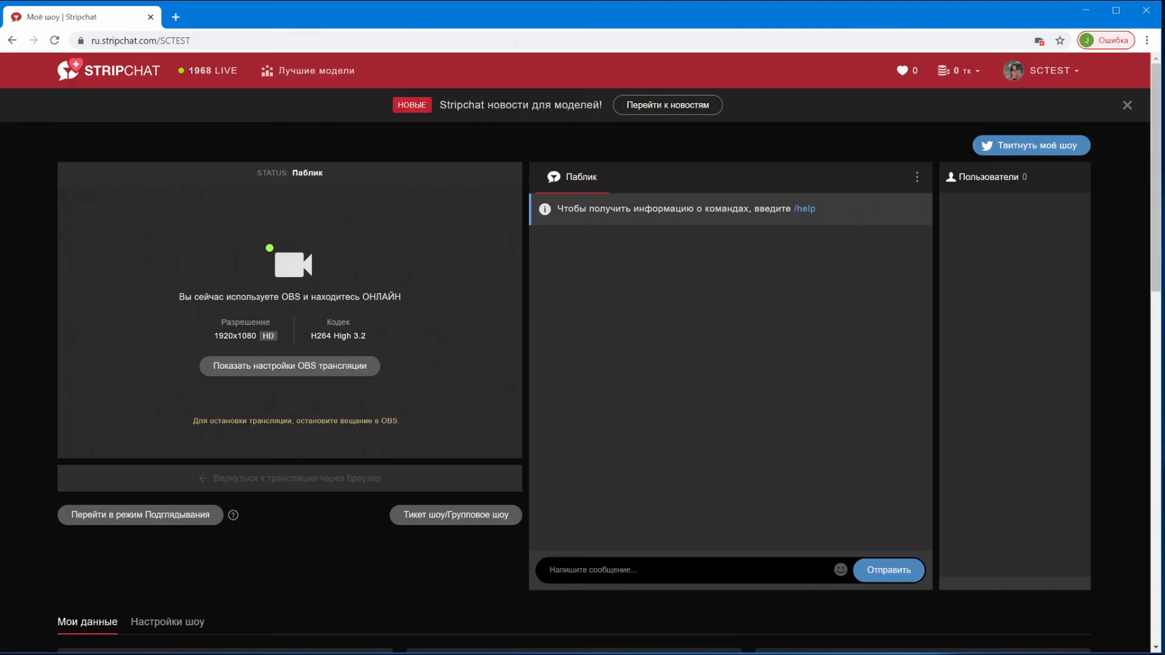
{"action": "mouse_move", "coordinate": [135, 256]}
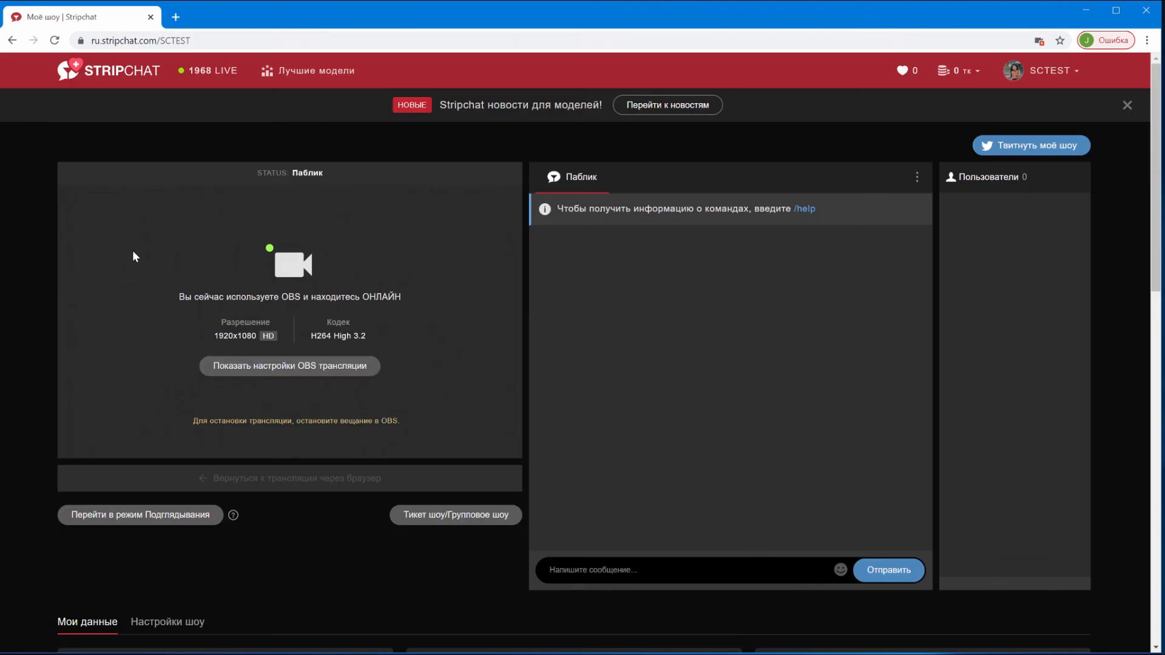
{"action": "mouse_move", "coordinate": [199, 256]}
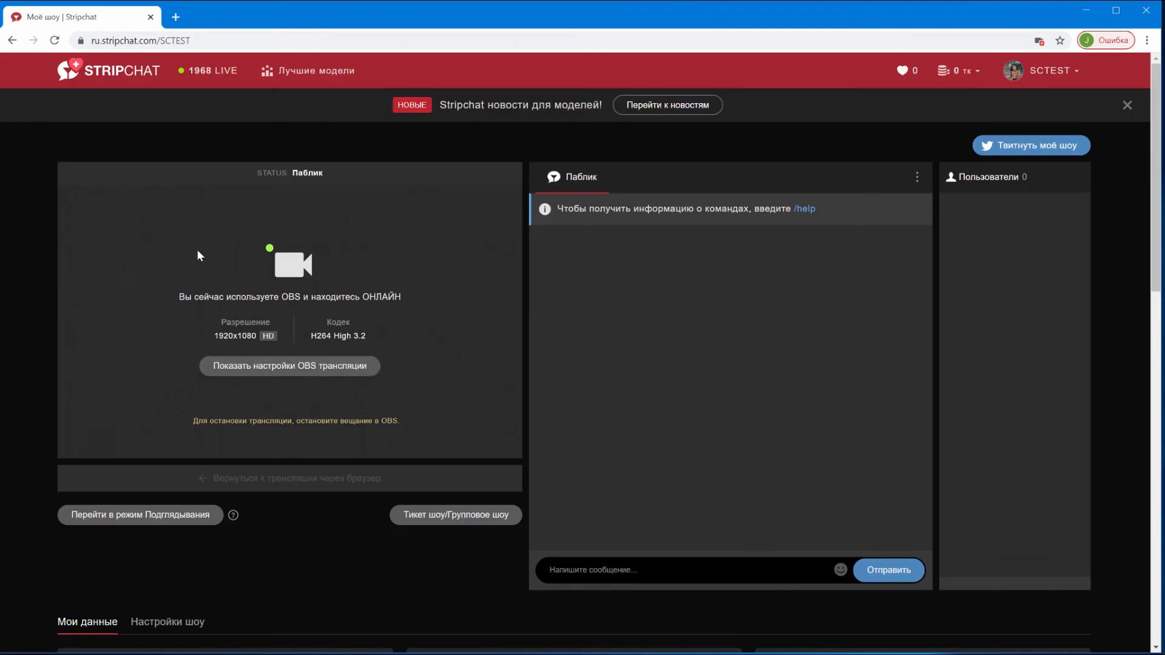